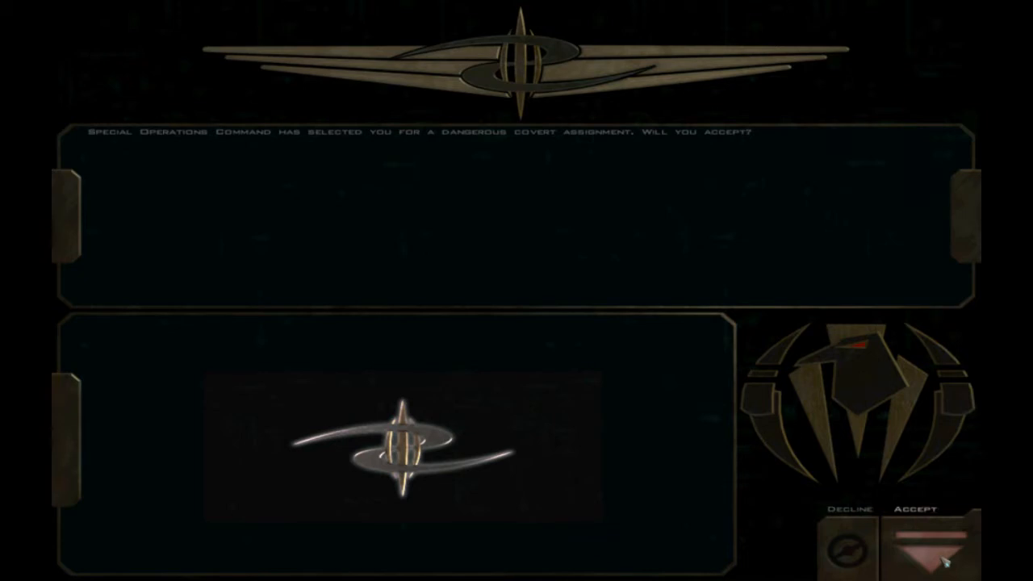
Accept the covert Special Operations Command assignment to begin its briefing.
left_click(917, 549)
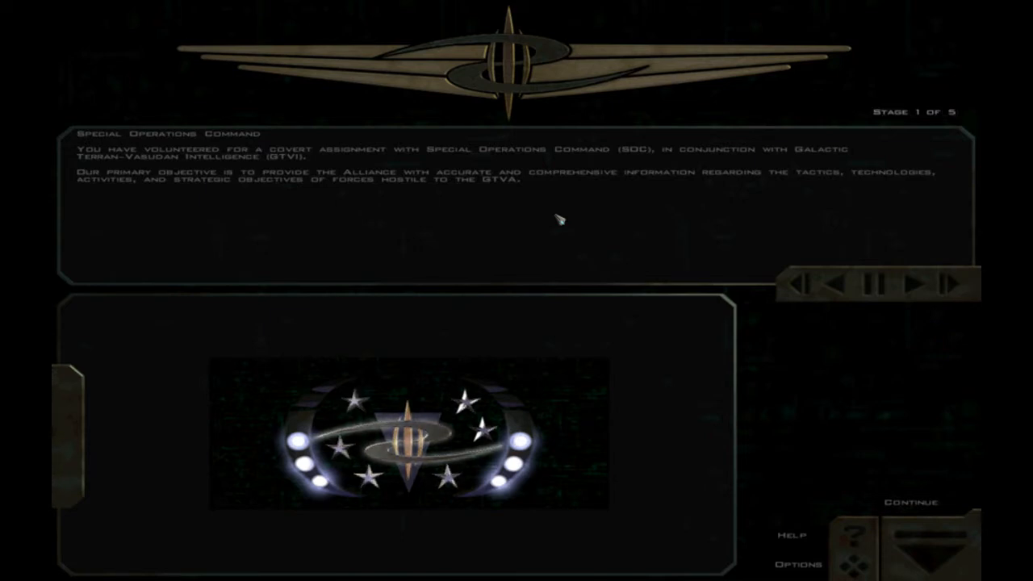
Advance the command briefing to stage 4, The ETAK Project and the Iceni prototype.
left_click(921, 282)
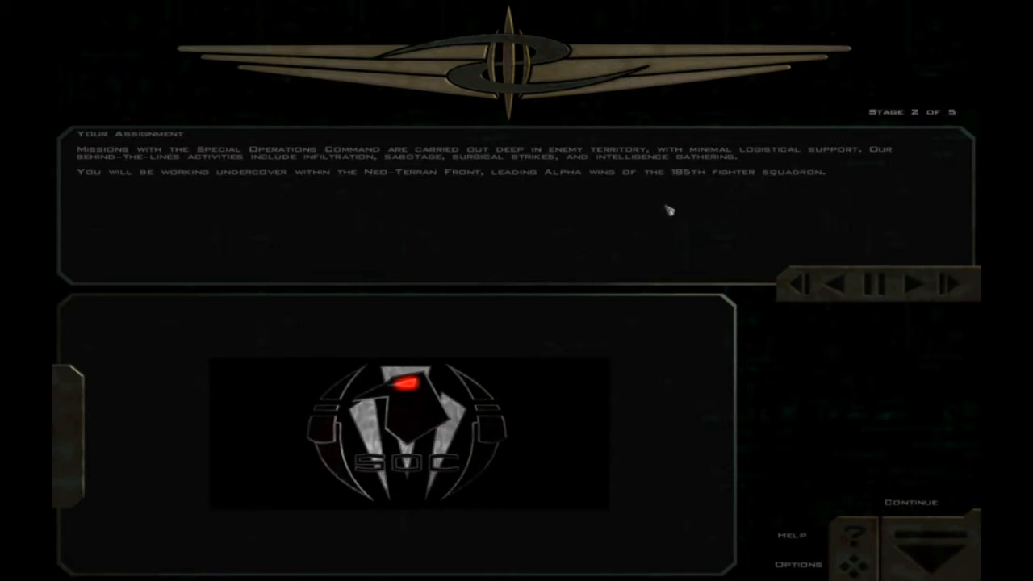
left_click(926, 284)
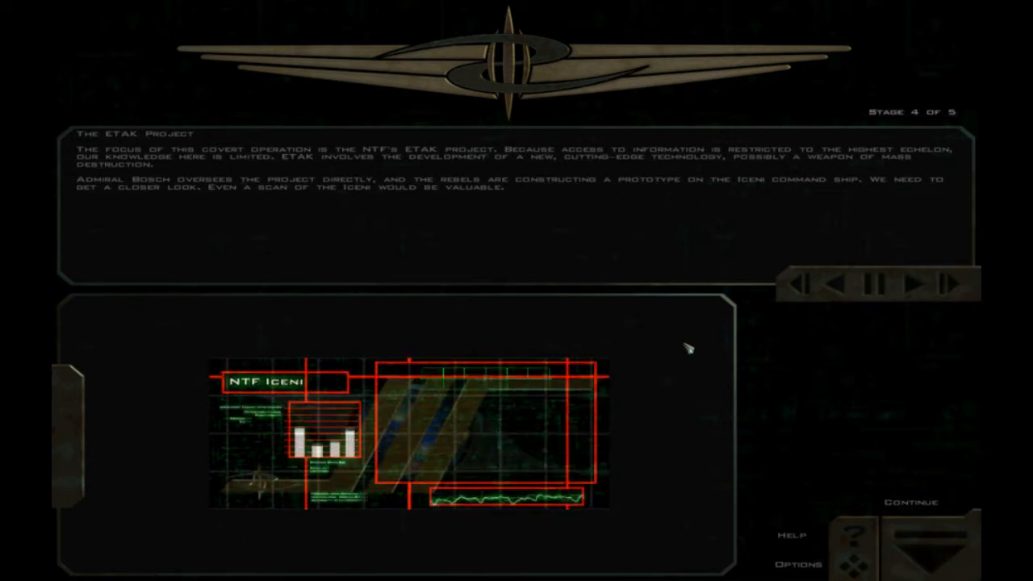
Finish the command briefing and reach the Rebels & Renegades mission briefing.
left_click(910, 500)
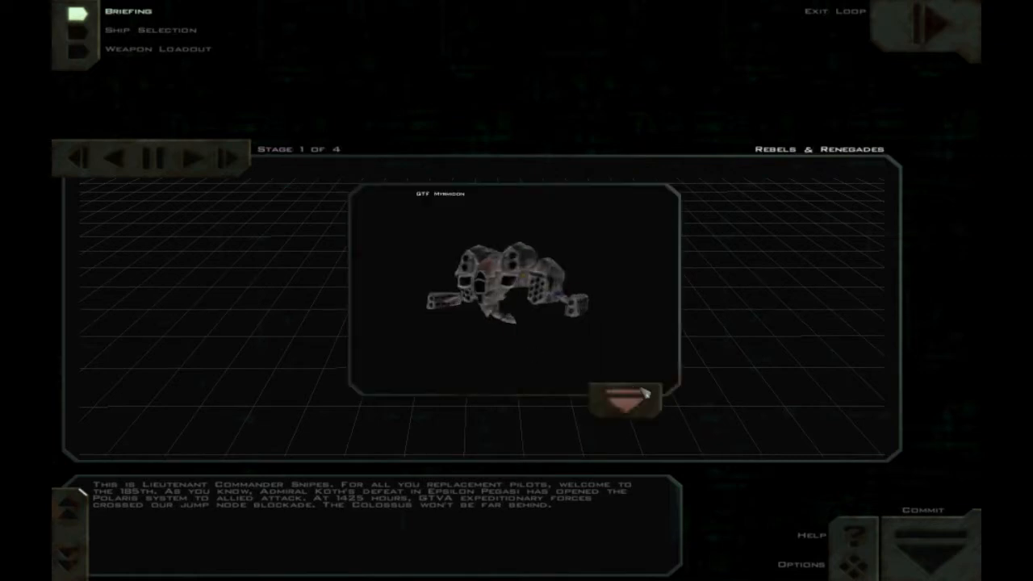
Step through the briefing to the escort-the-Iceni objective and continue to ship selection.
left_click(627, 401)
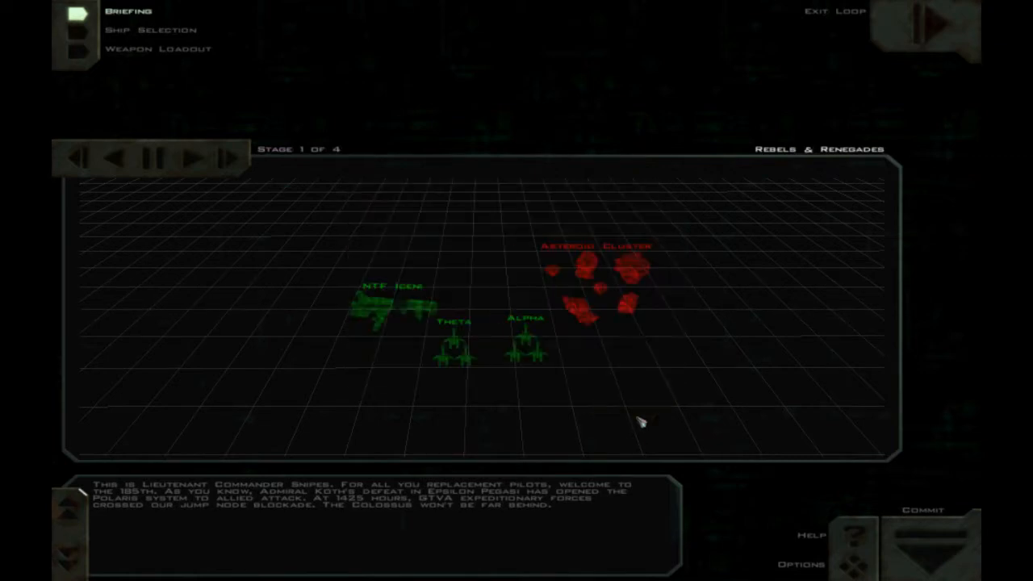
mouse_move(289, 172)
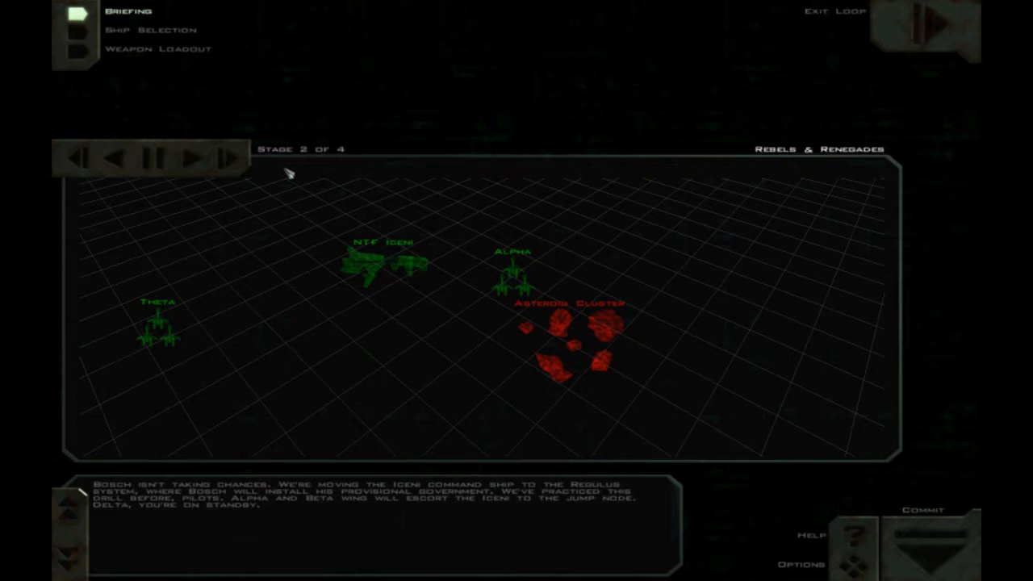
left_click(191, 158)
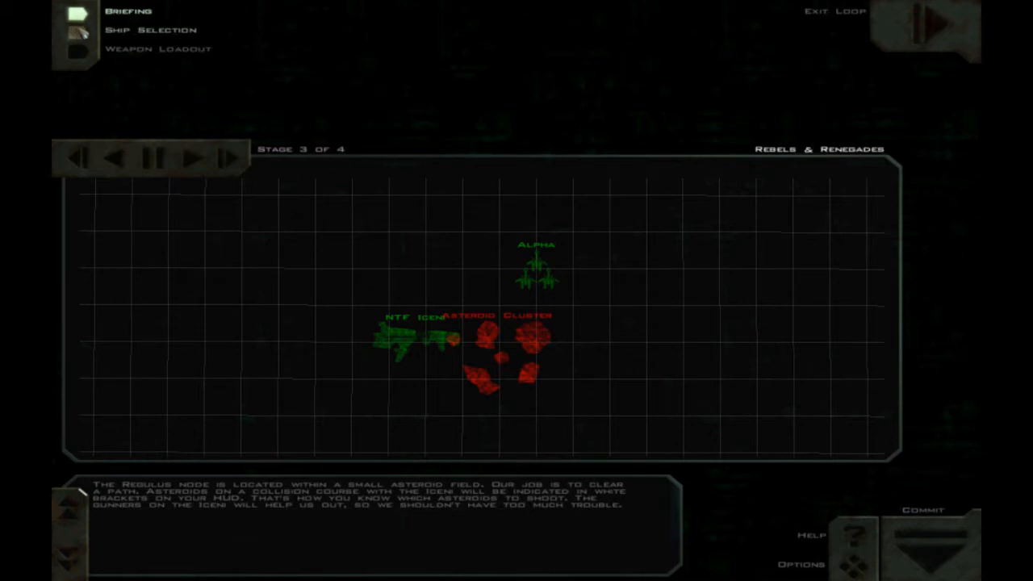
left_click(194, 158)
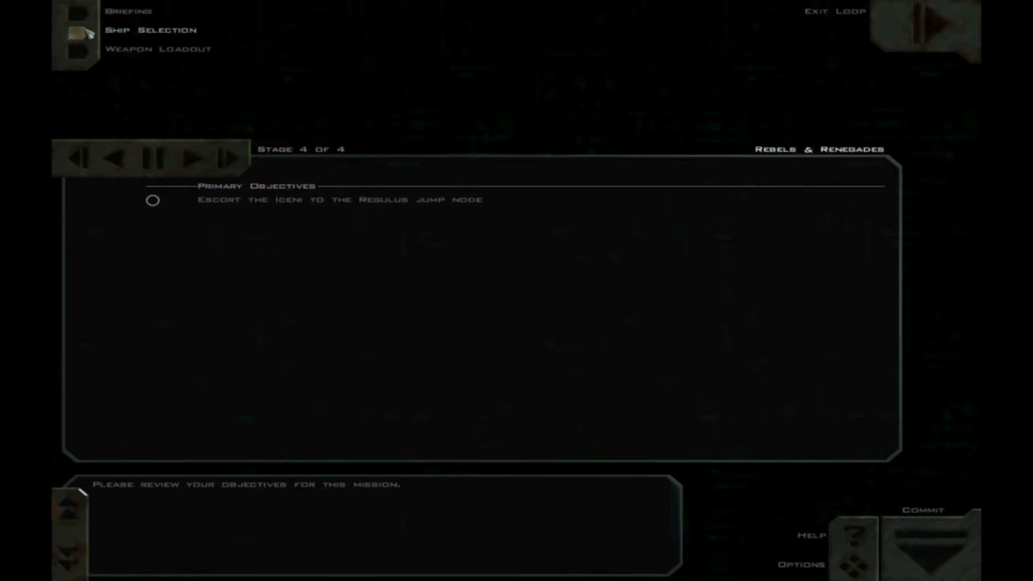
left_click(150, 29)
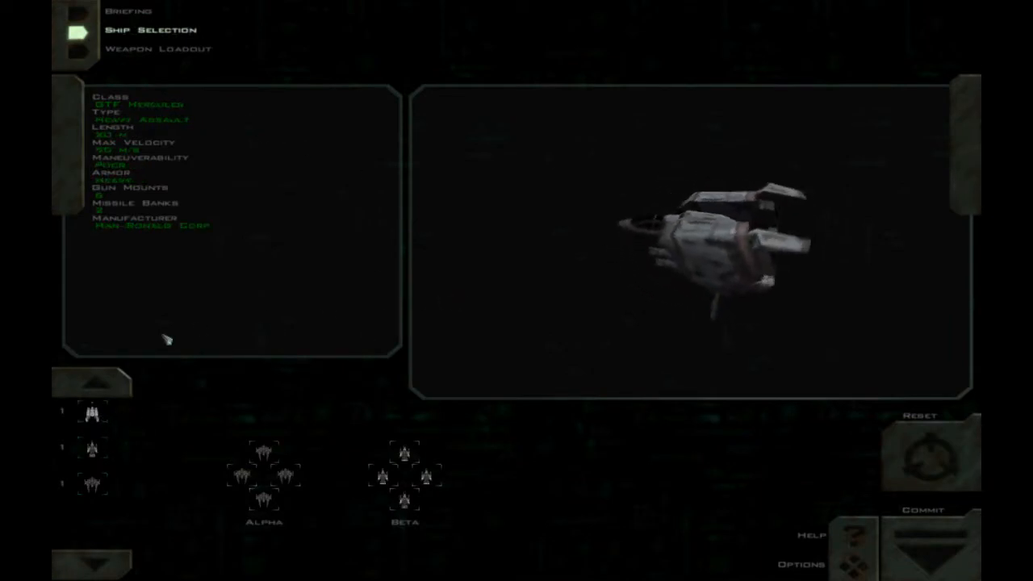
Review the GTF Myrmidon and the GTM-4 Hornet Swarm Missile, then commit the loadout.
left_click(90, 481)
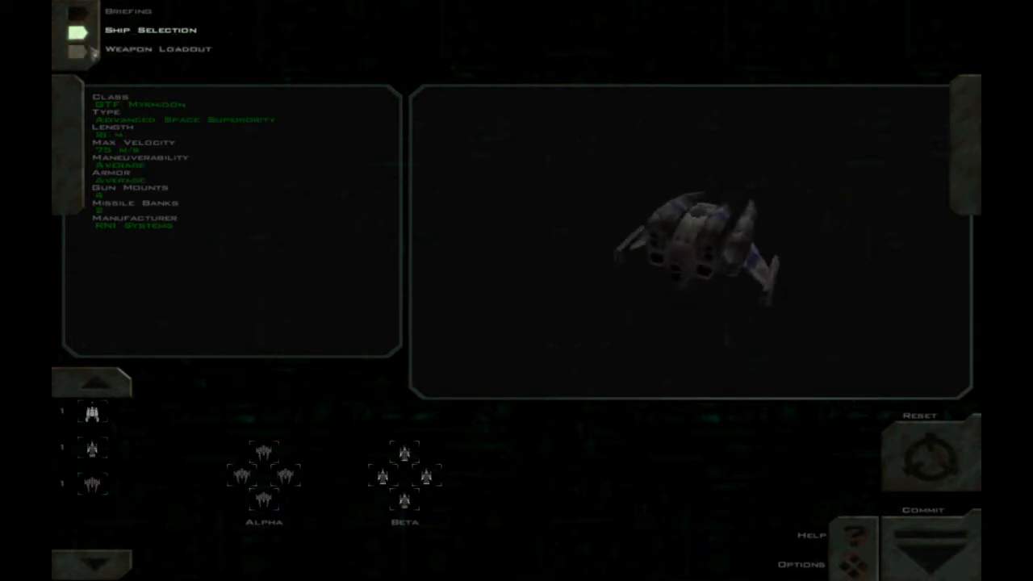
left_click(158, 49)
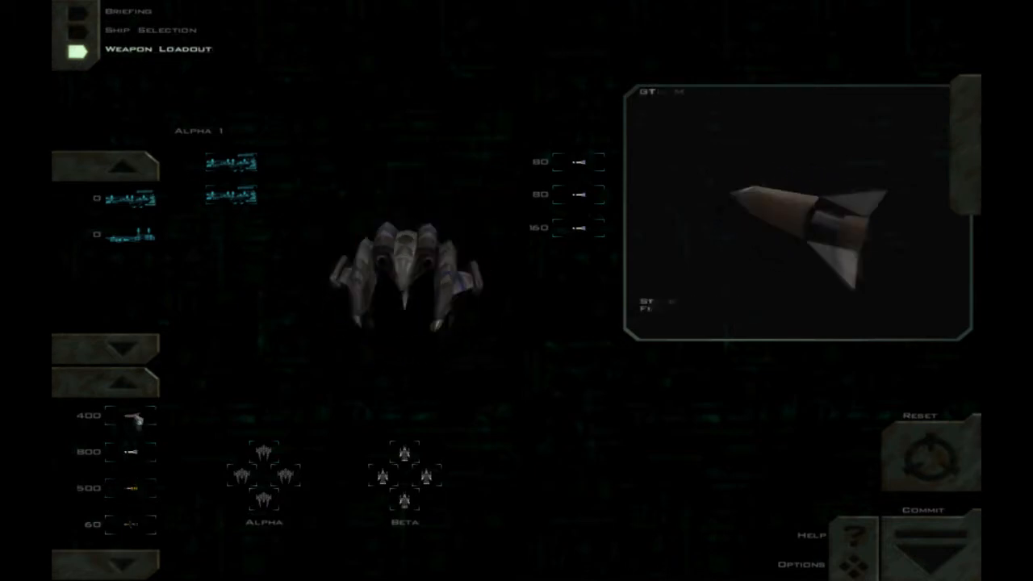
left_click(129, 417)
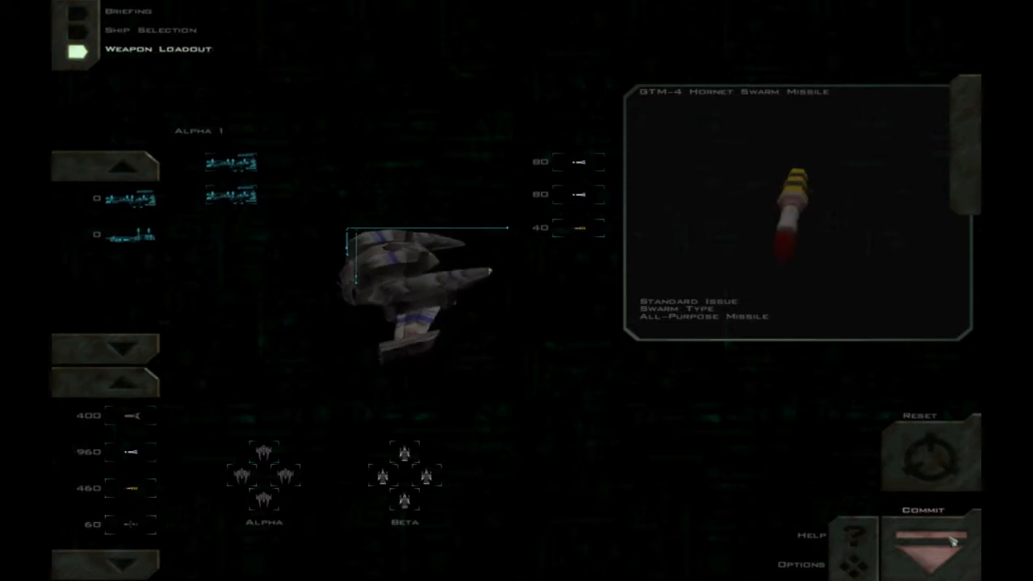
left_click(928, 549)
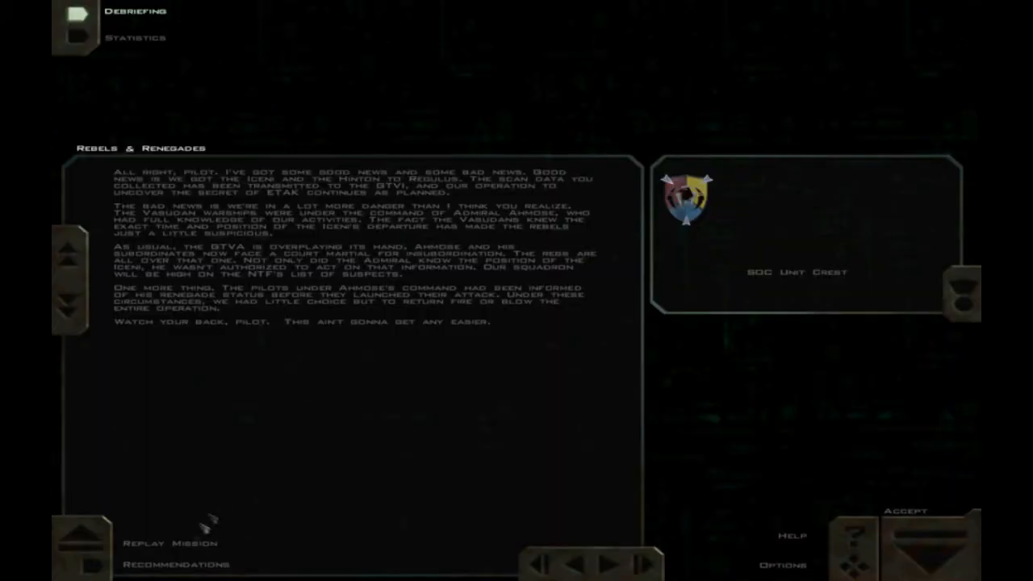
Move on from the Rebels & Renegades debriefing toward the medal case.
left_click(174, 565)
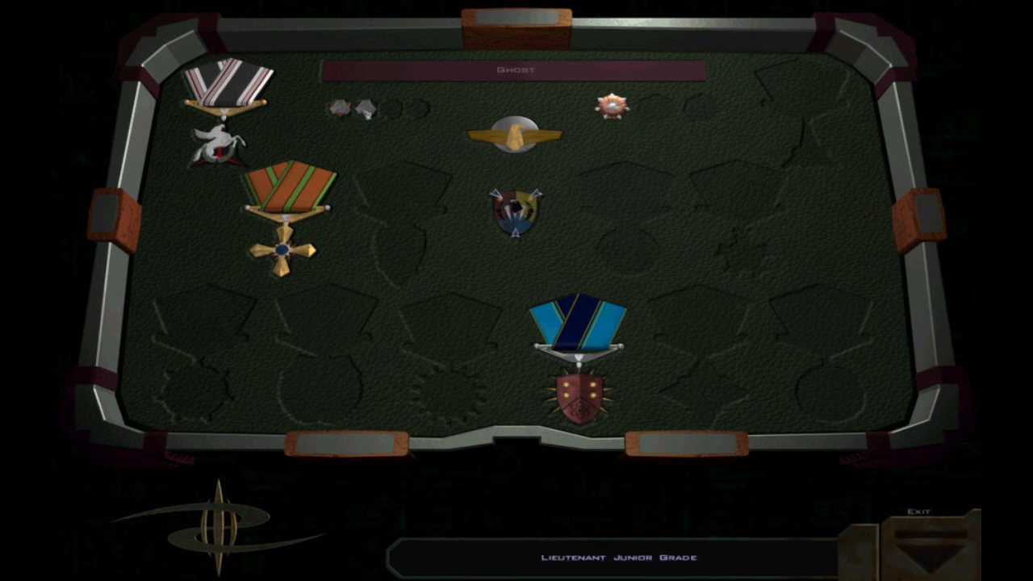
mouse_move(720, 339)
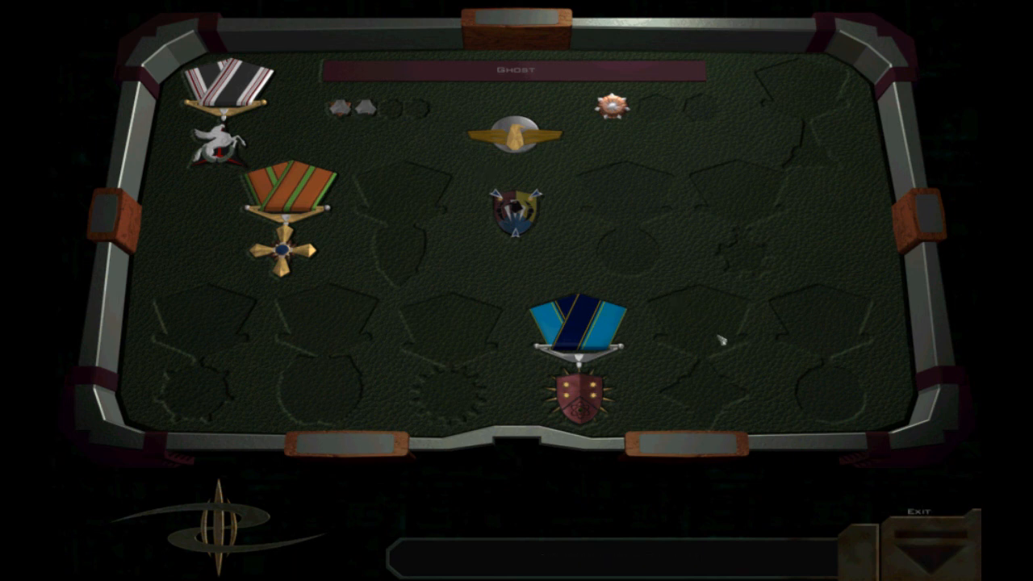
mouse_move(901, 530)
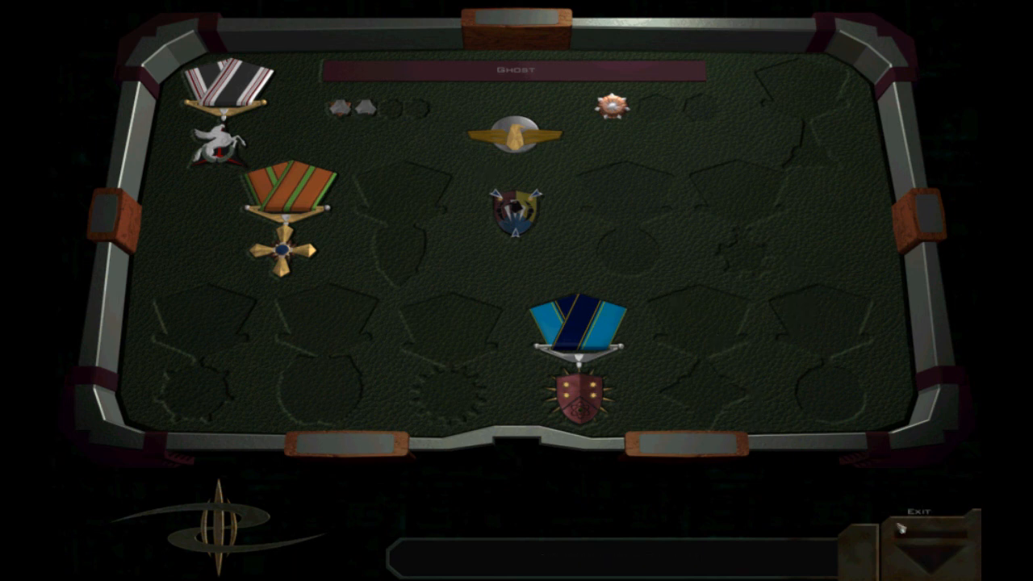